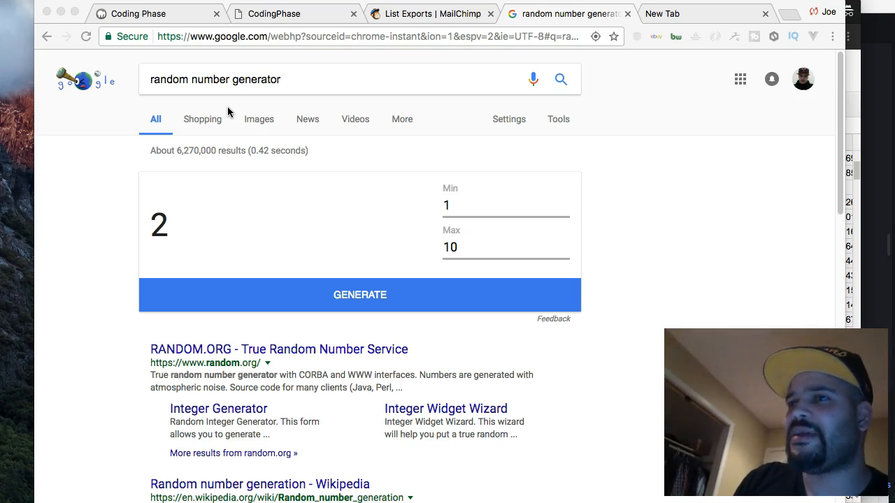
mouse_move(251, 183)
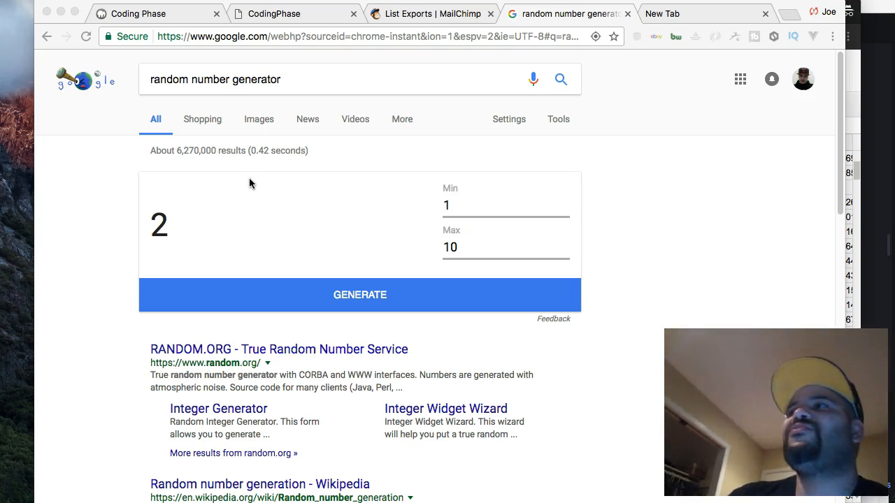
- Generate a random winner number in the 1–200 range
click(359, 294)
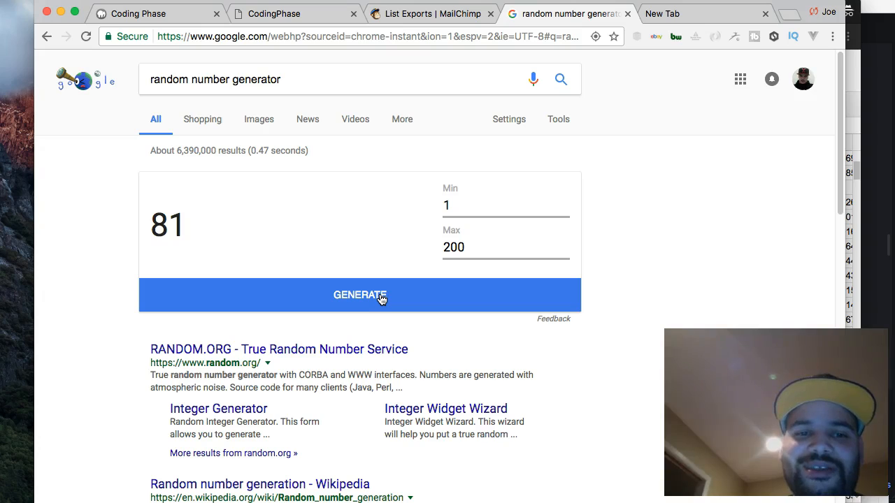
- Generate another random number from 1 to 200, producing 110
click(360, 295)
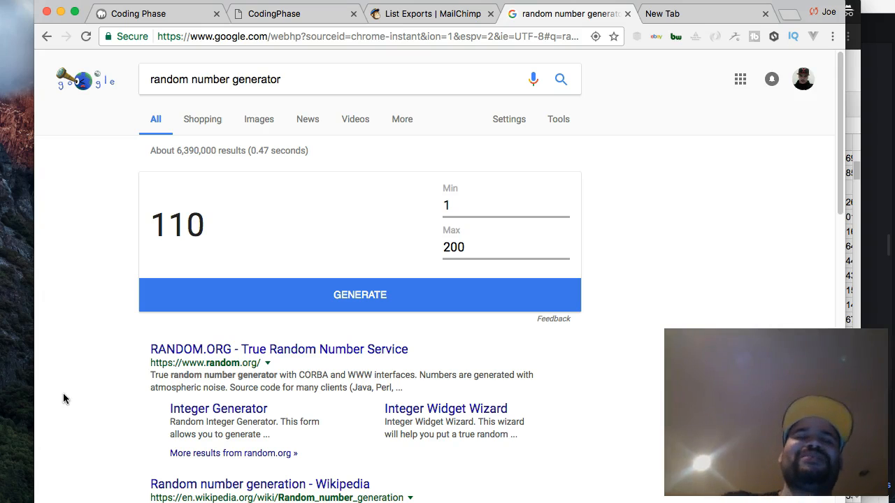